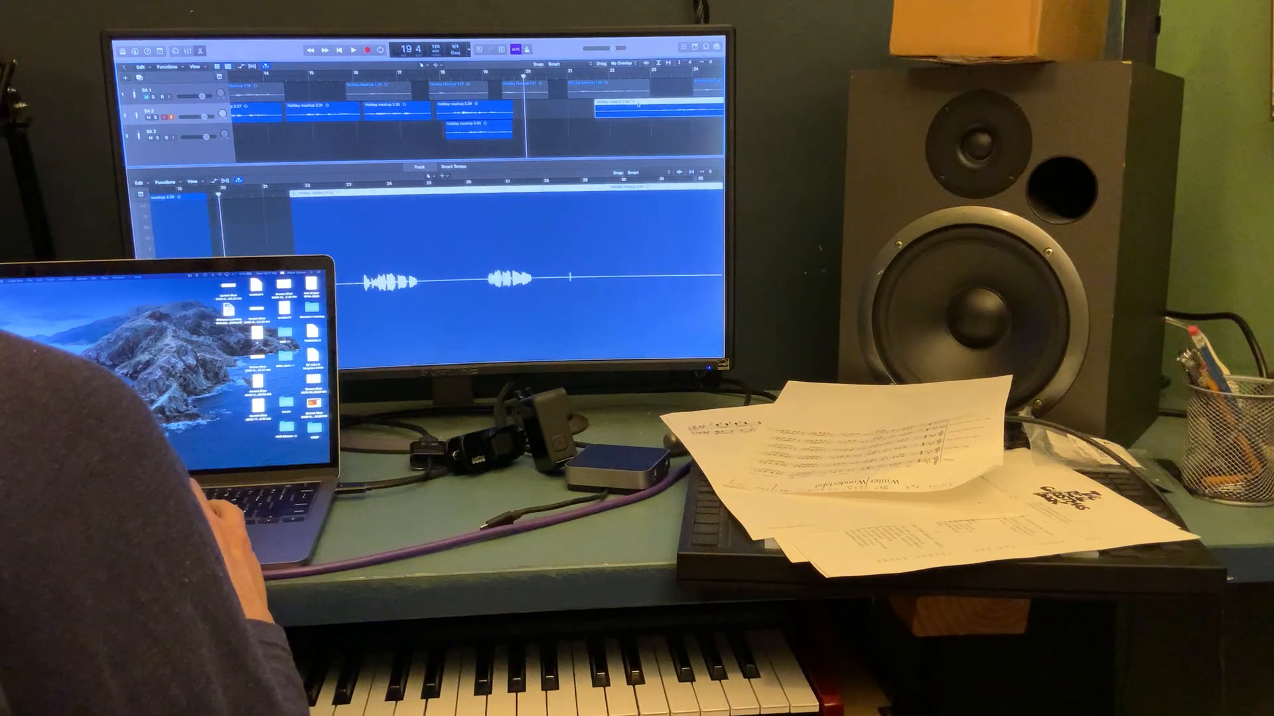
Drag the vocal region's right edge inward to keep only the first sung phrase
left_click_drag(605, 106, 605, 106)
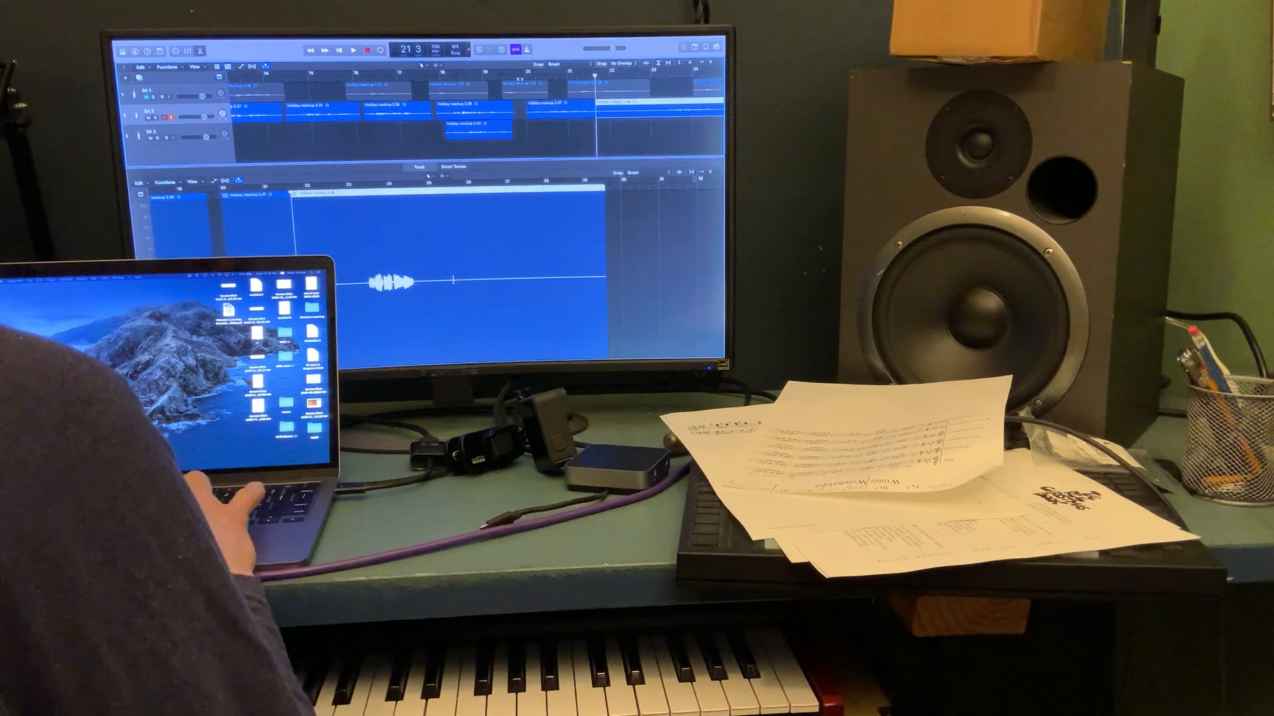
Close the Audio Track Editor pane to return to the Tracks area
left_click(353, 51)
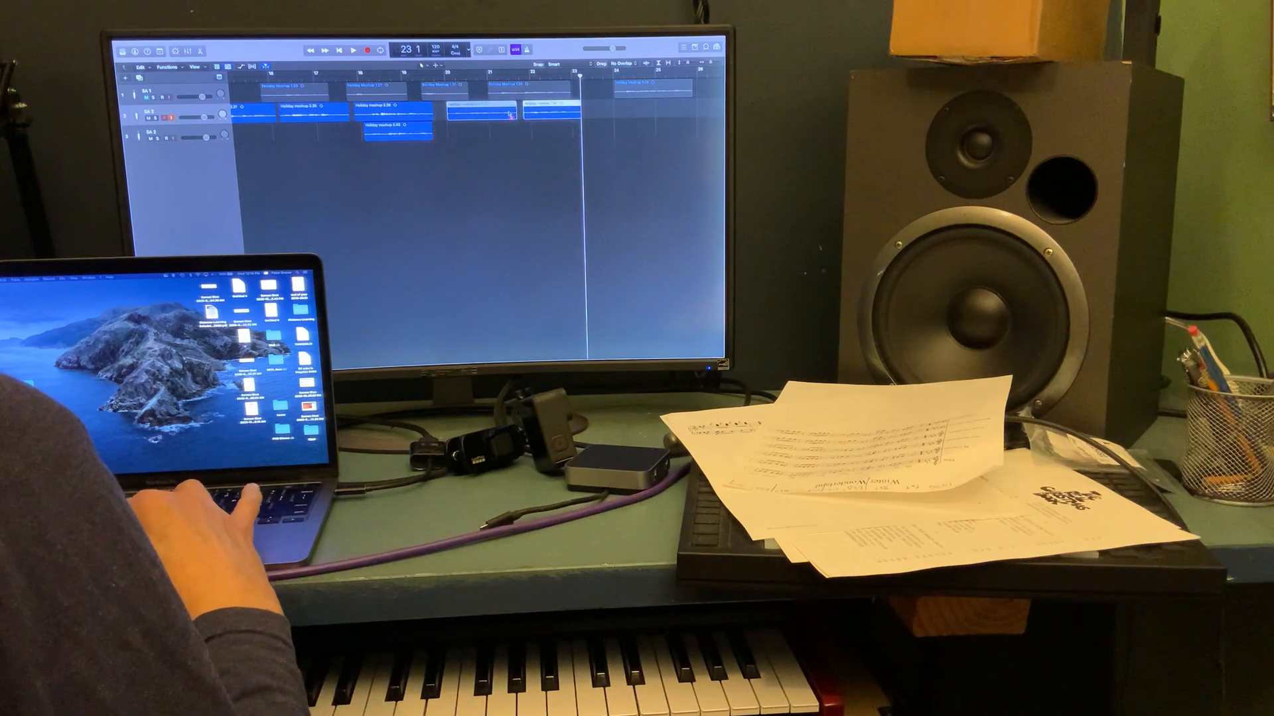
Drag the long vocal recording from Finder onto track 3
left_click_drag(471, 109, 581, 97)
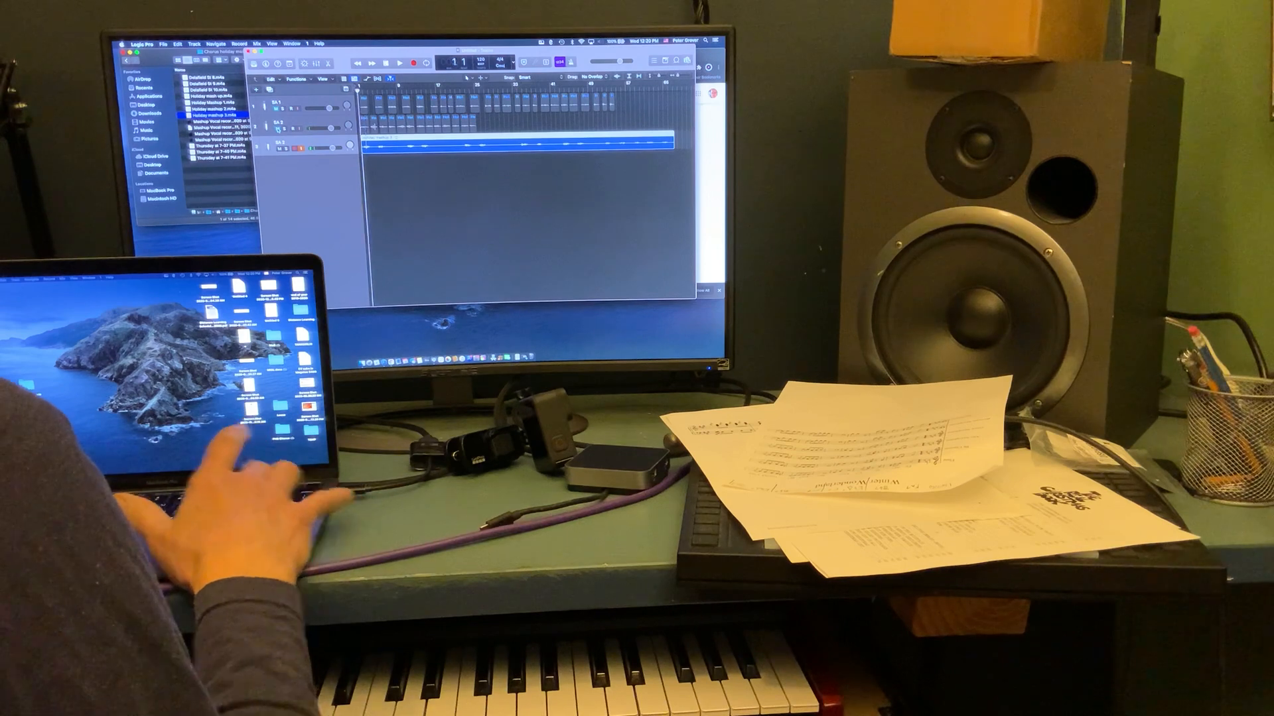
left_click(399, 63)
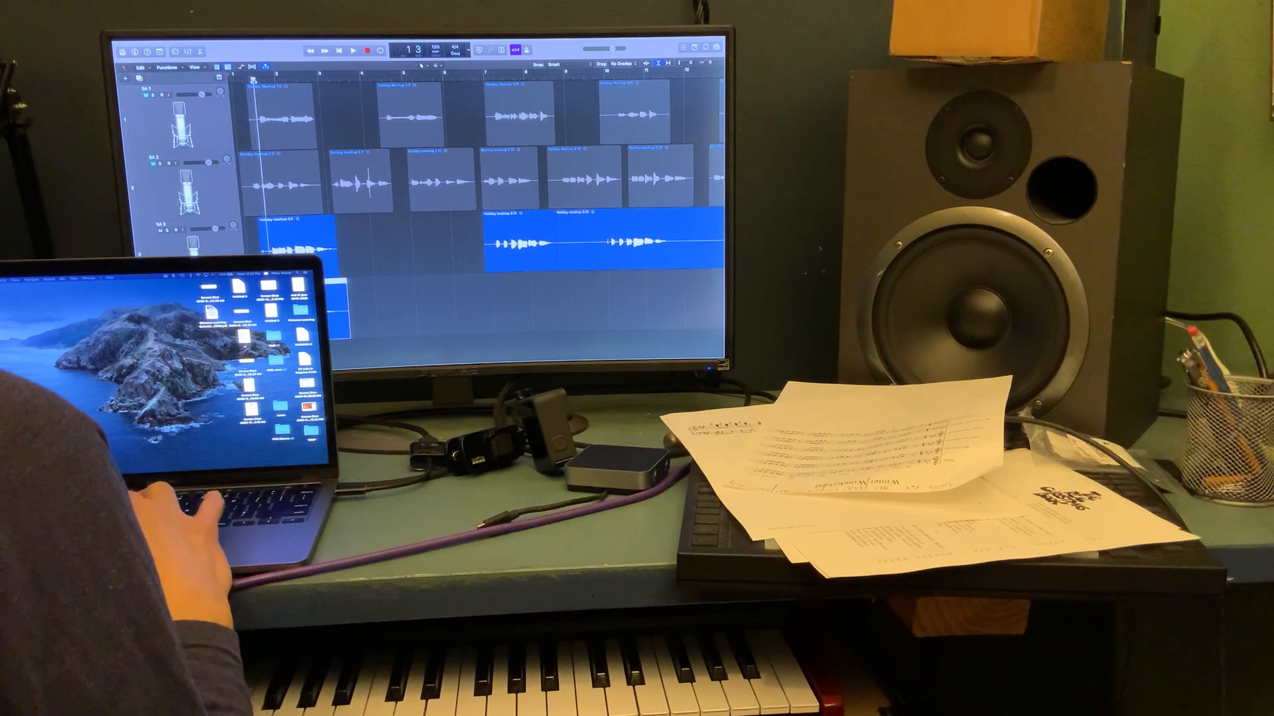
Play back the three-track vocal arrangement from near the project start
left_click(353, 50)
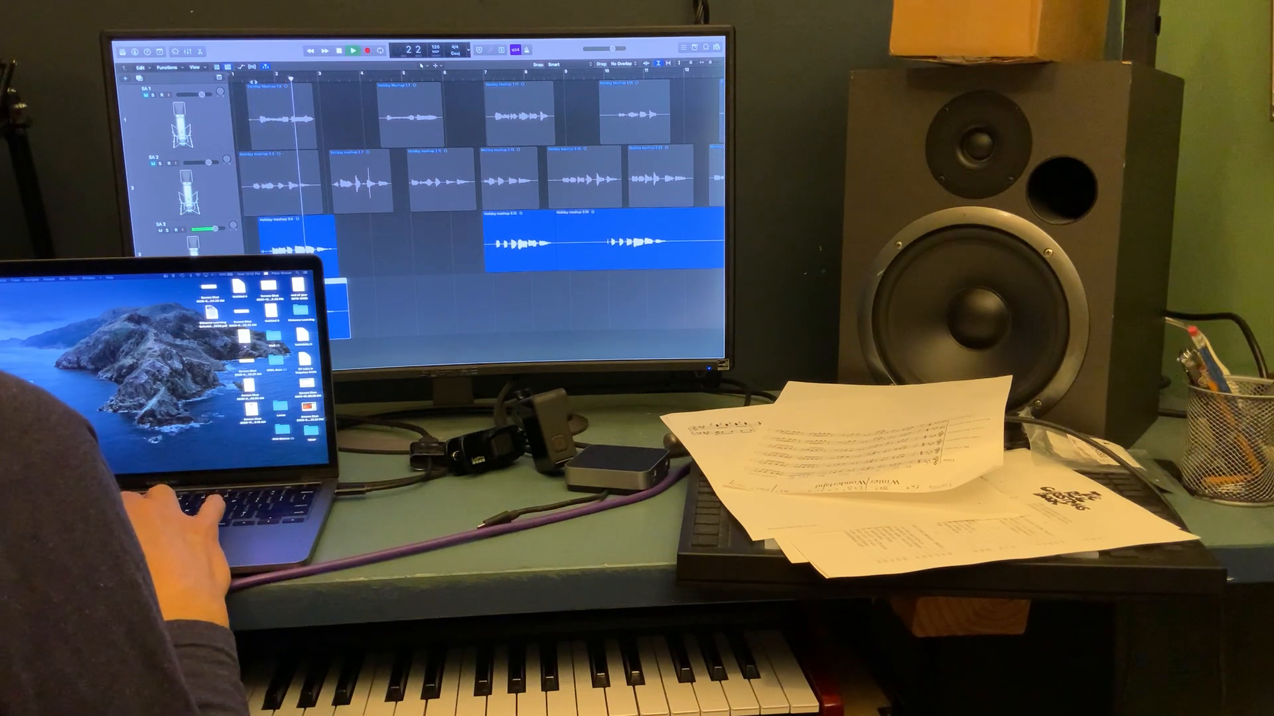